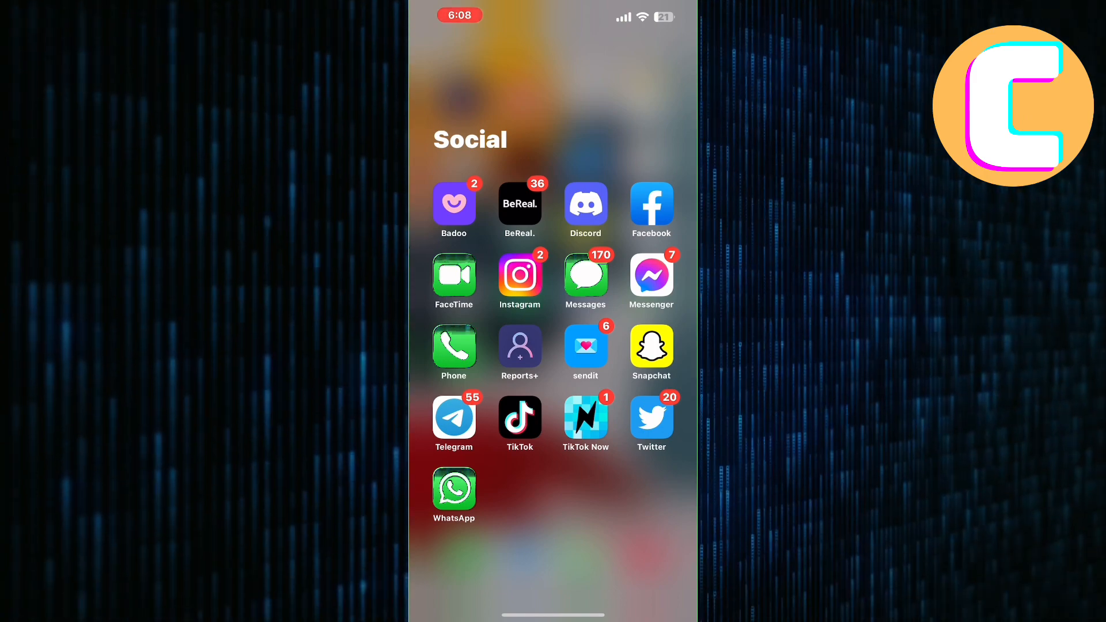
Launch Twitter from the Social folder to show the home timeline
click(650, 416)
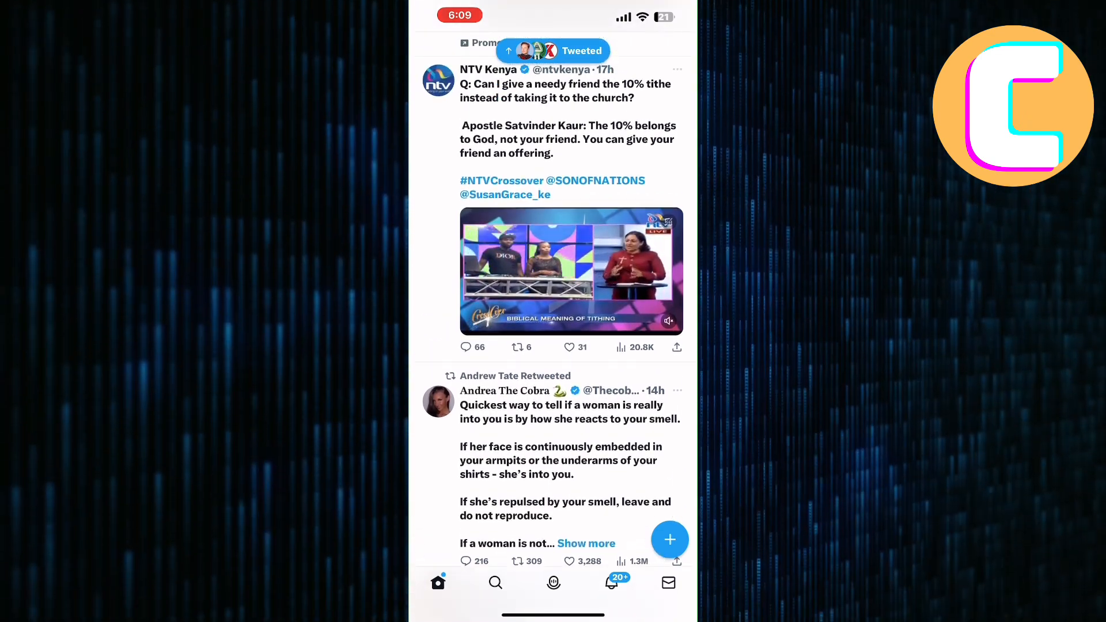
Open the NTV Kenya video tweet and copy its link from the share options
click(572, 271)
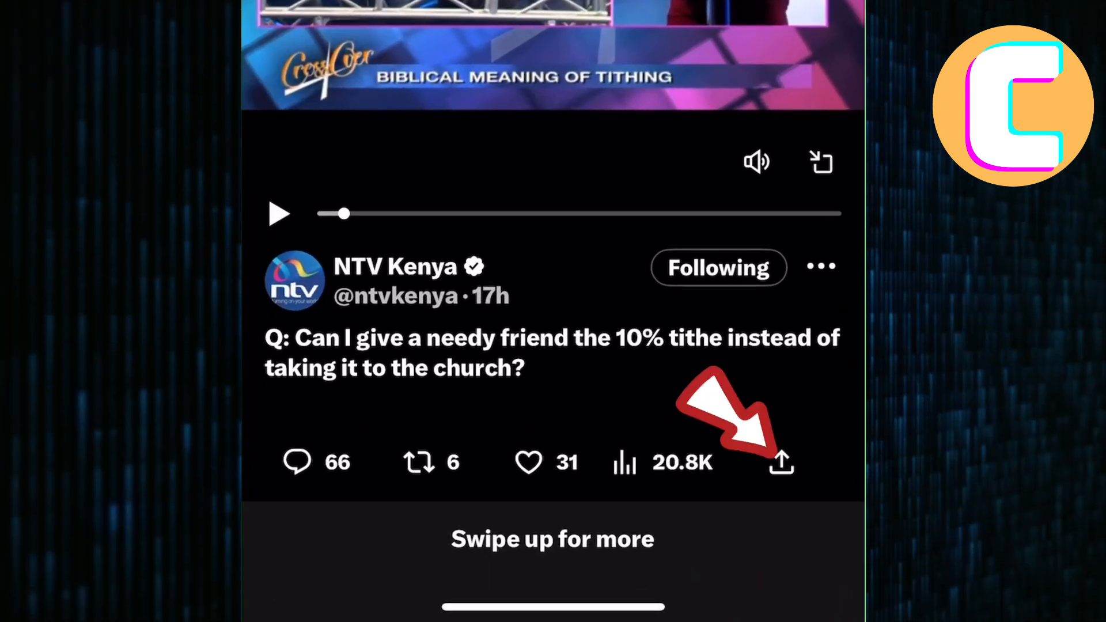
click(782, 462)
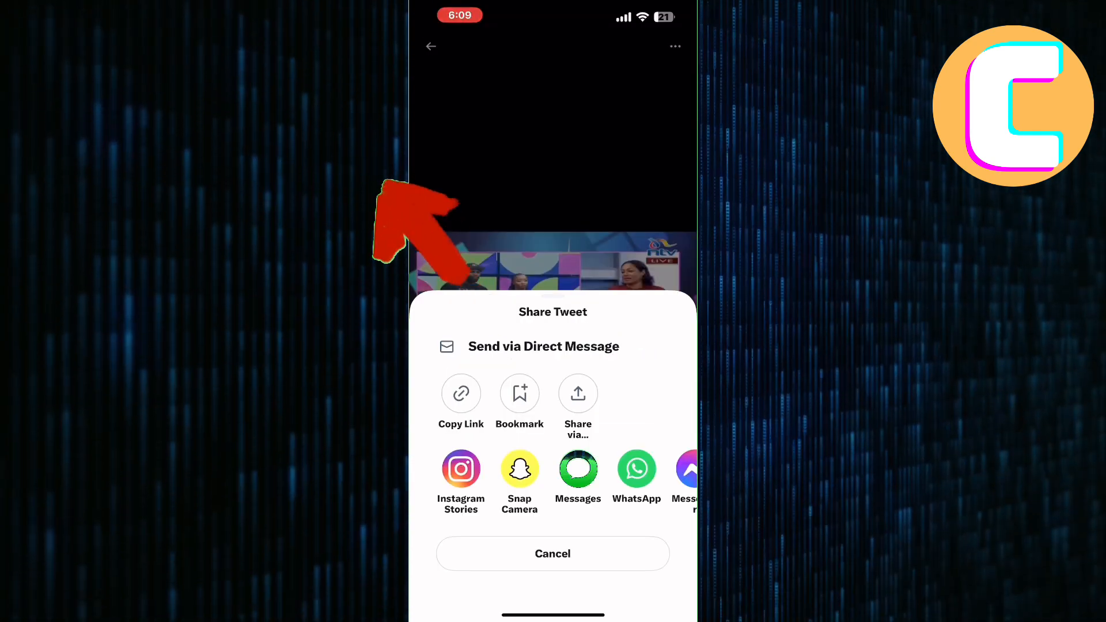
click(461, 393)
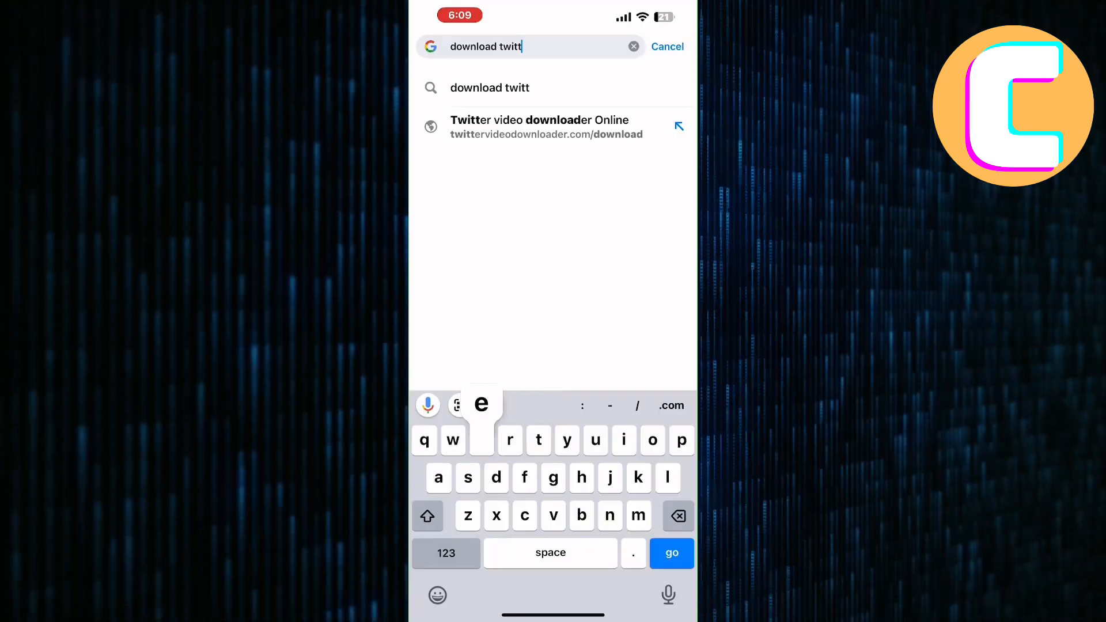
Search Chrome for 'download twitter videos online' and open the ssstwitter.com result
text(er vi)
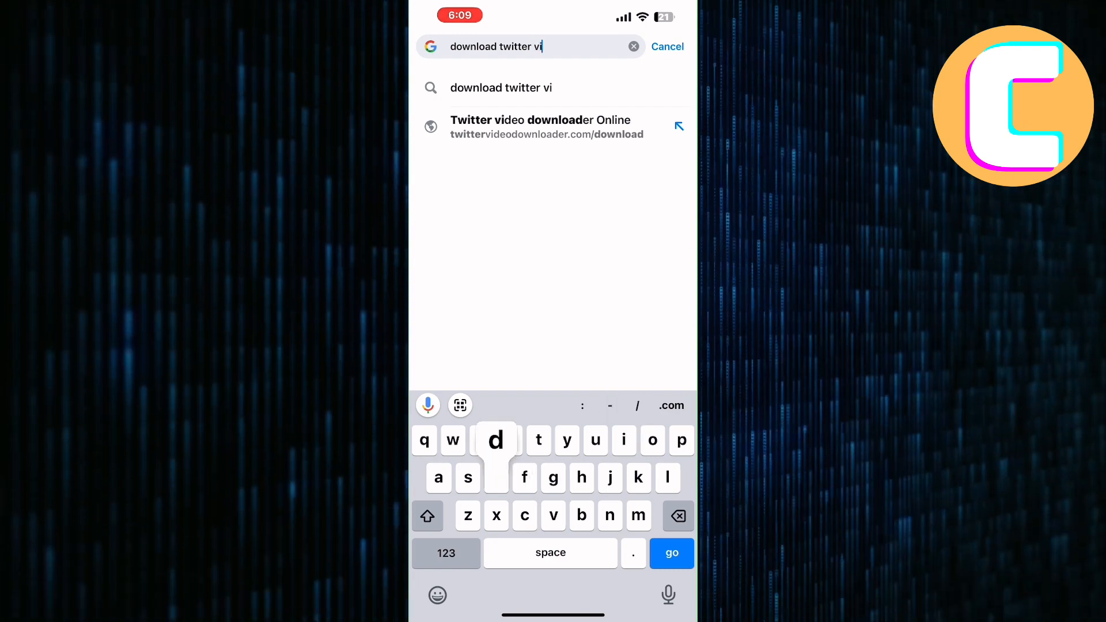
text(deos)
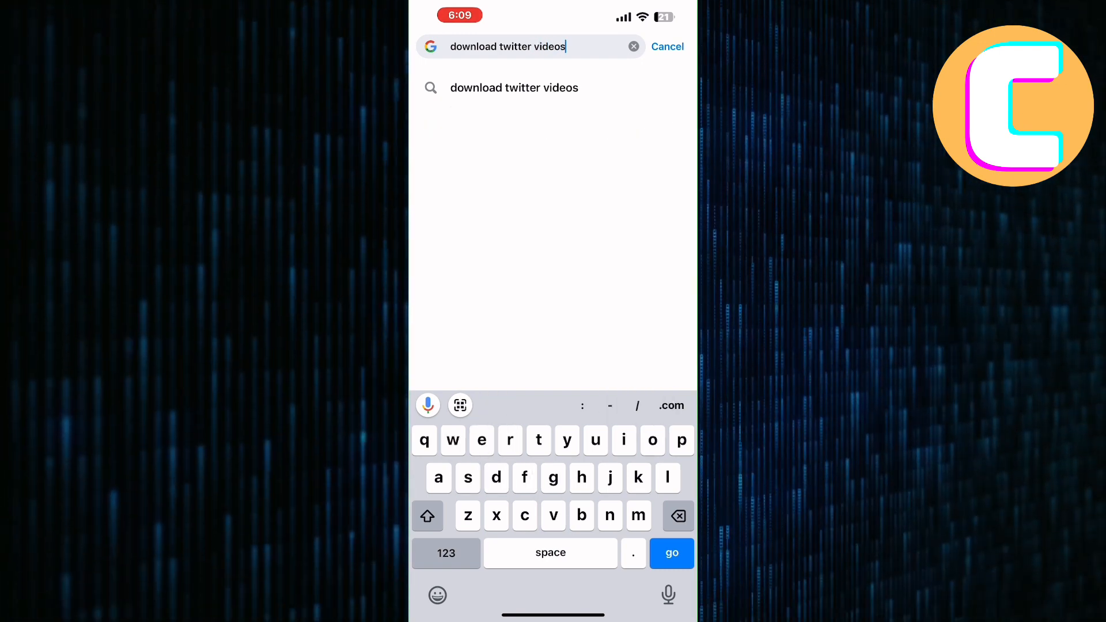
click(653, 441)
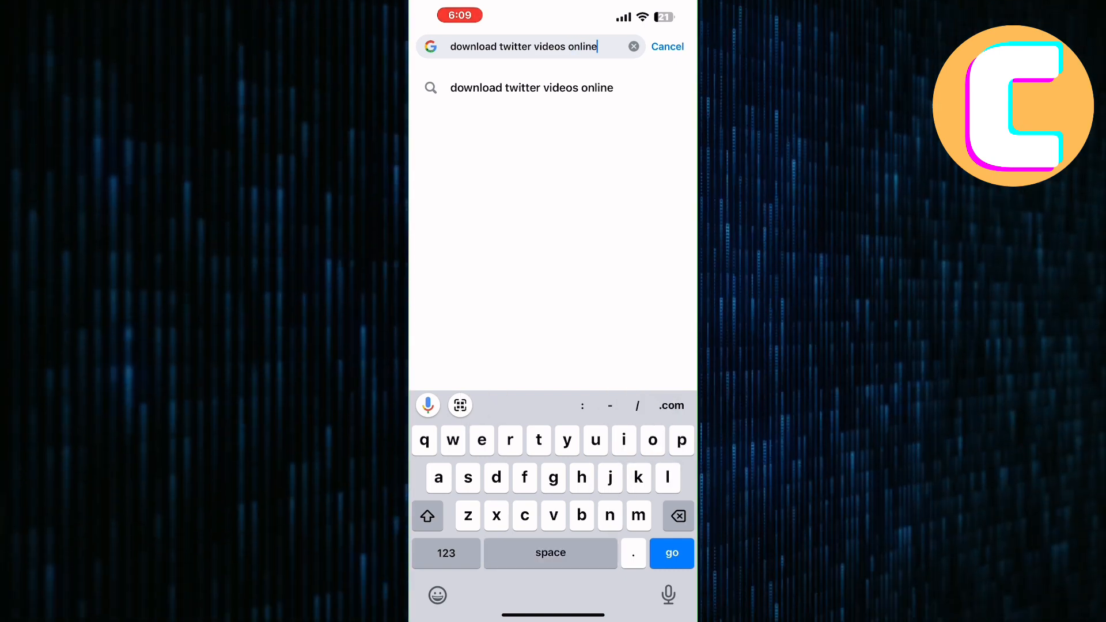
click(670, 553)
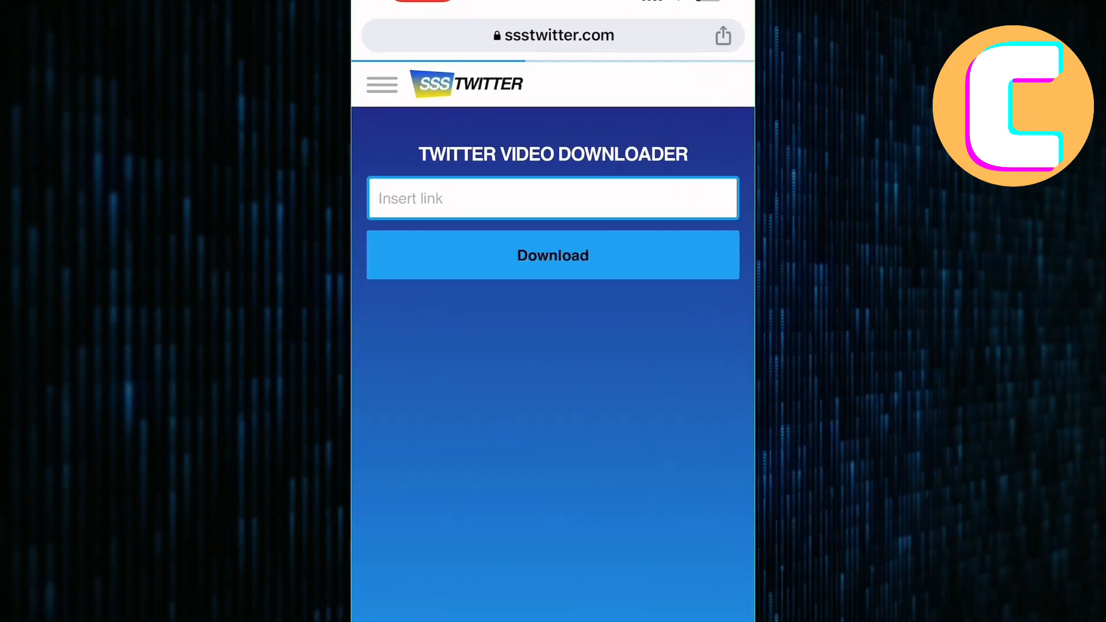
Paste the copied tweet URL into SSSTwitter's link box and submit it
click(553, 198)
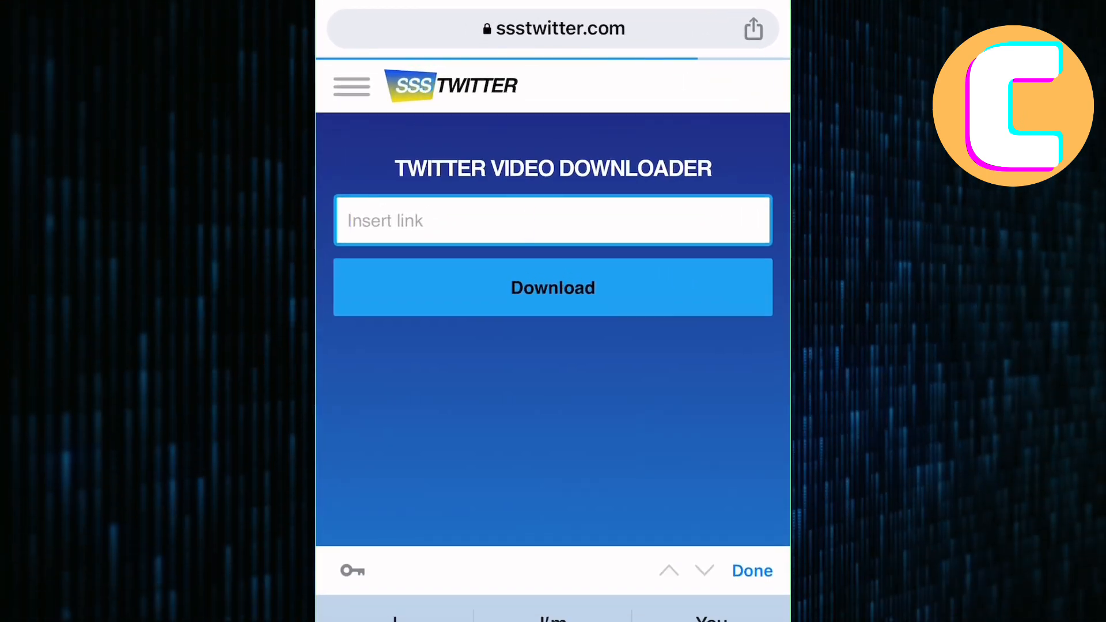
text(209251794946?s=46&t=nPKxlvBbhTcyF5JdsFLO7g)
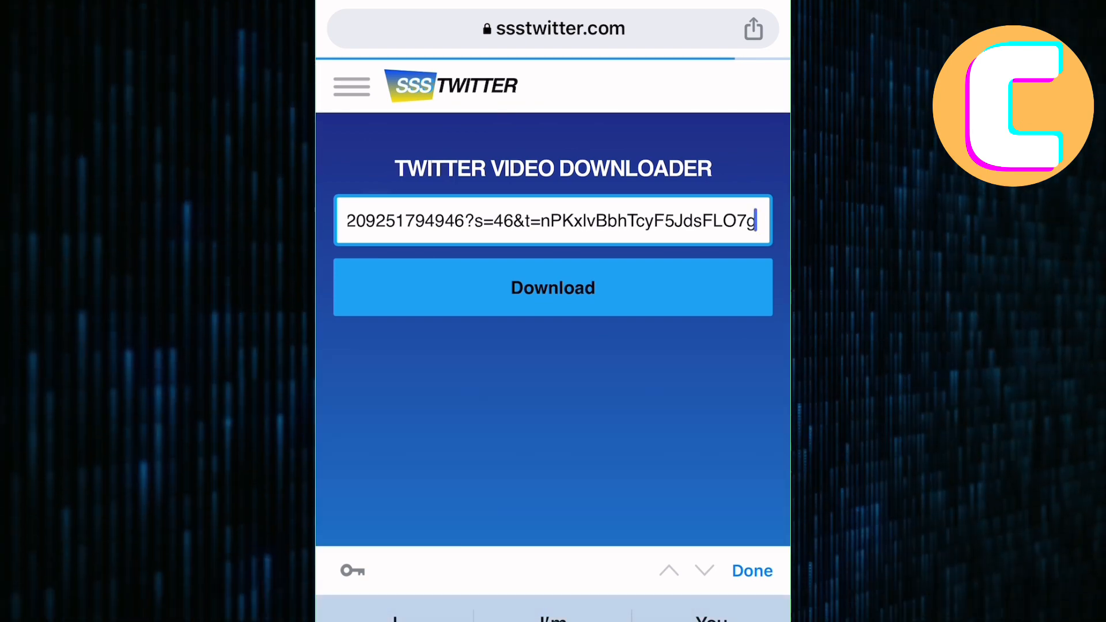
click(552, 287)
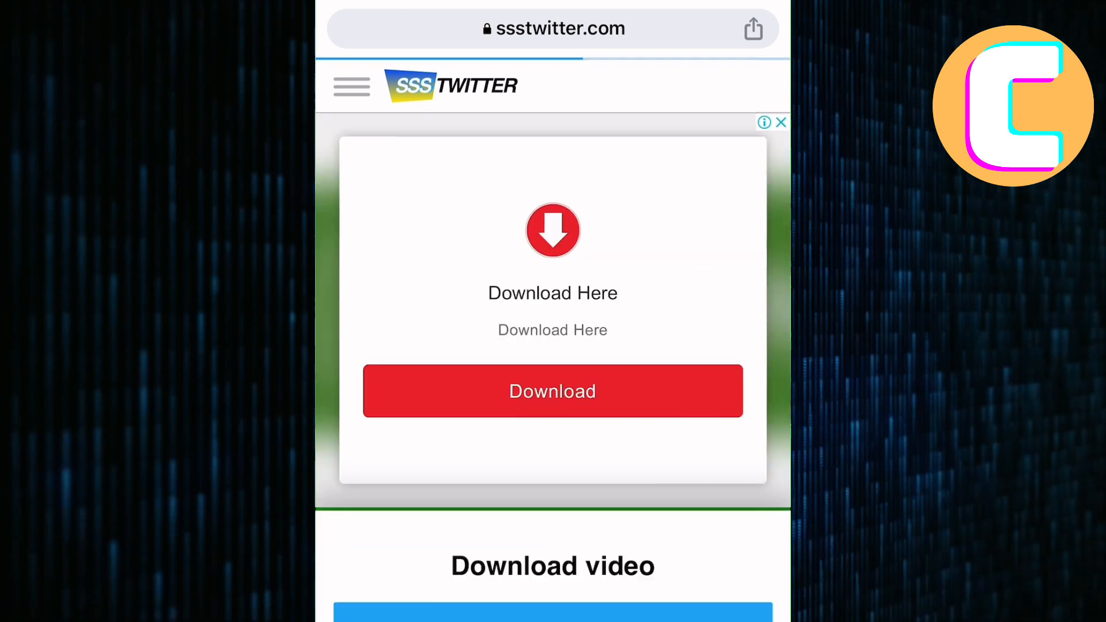
Download the HD 1280x720 MP4 and open it for playback
scroll(down, 3)
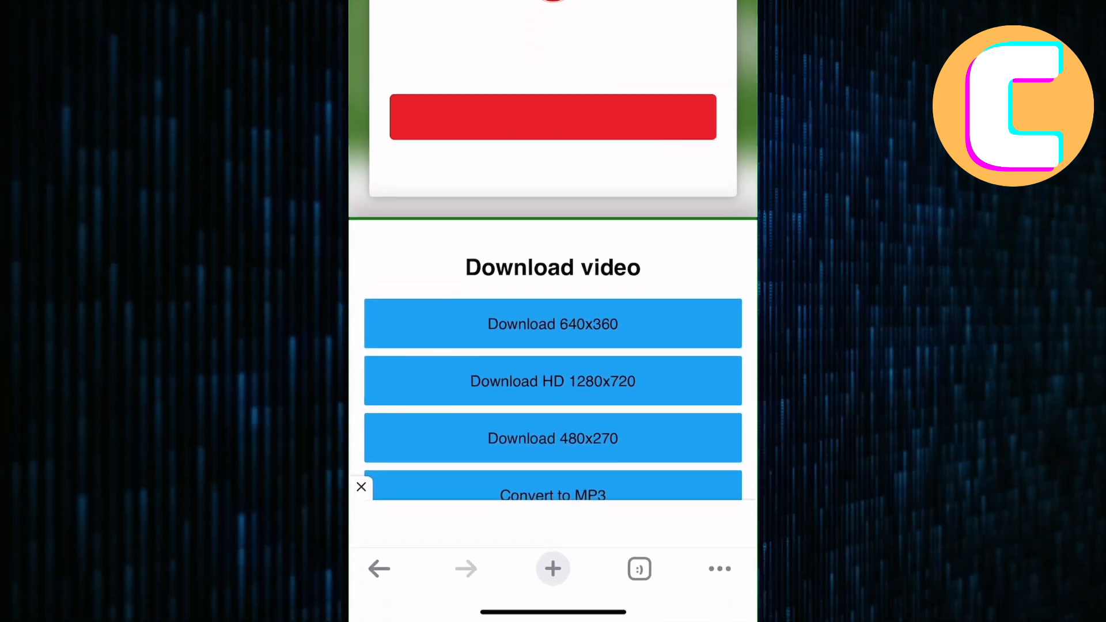
scroll(down, 3)
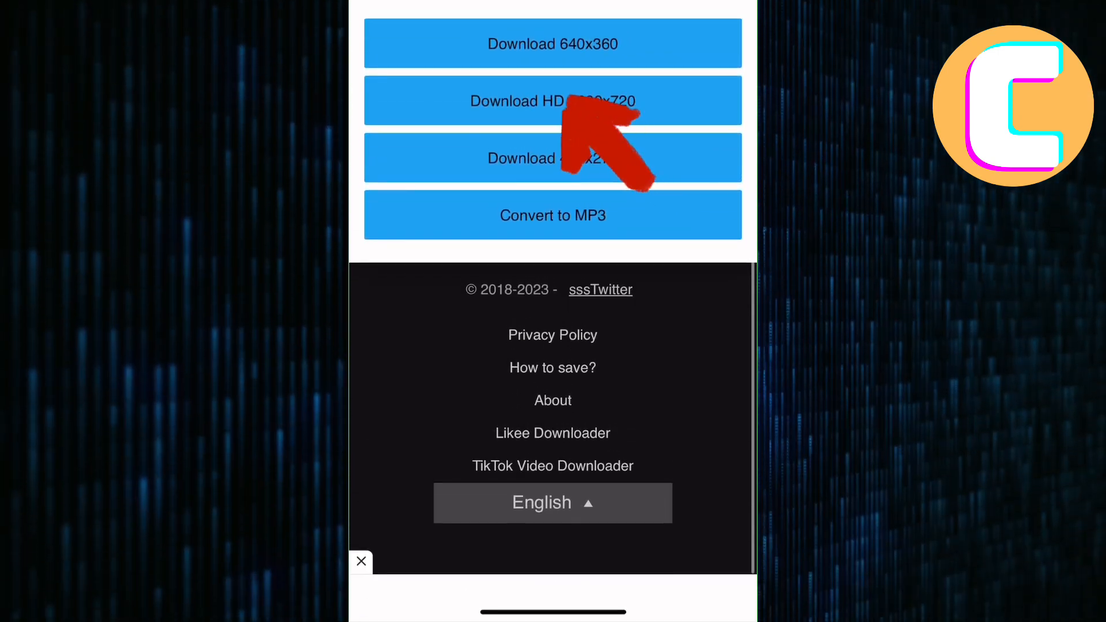
click(553, 100)
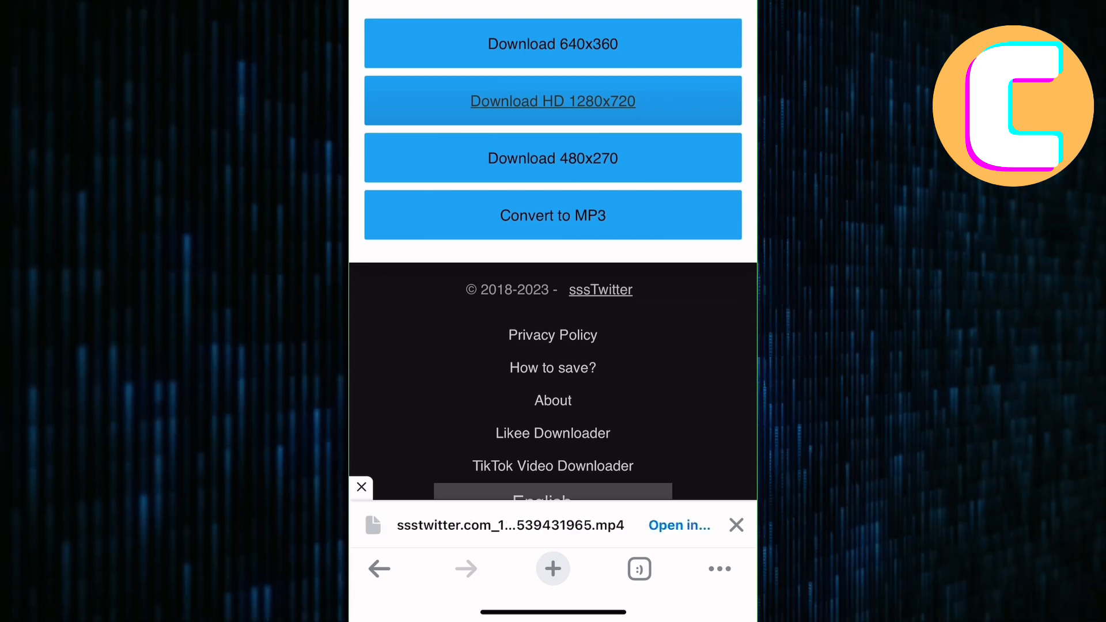
click(678, 525)
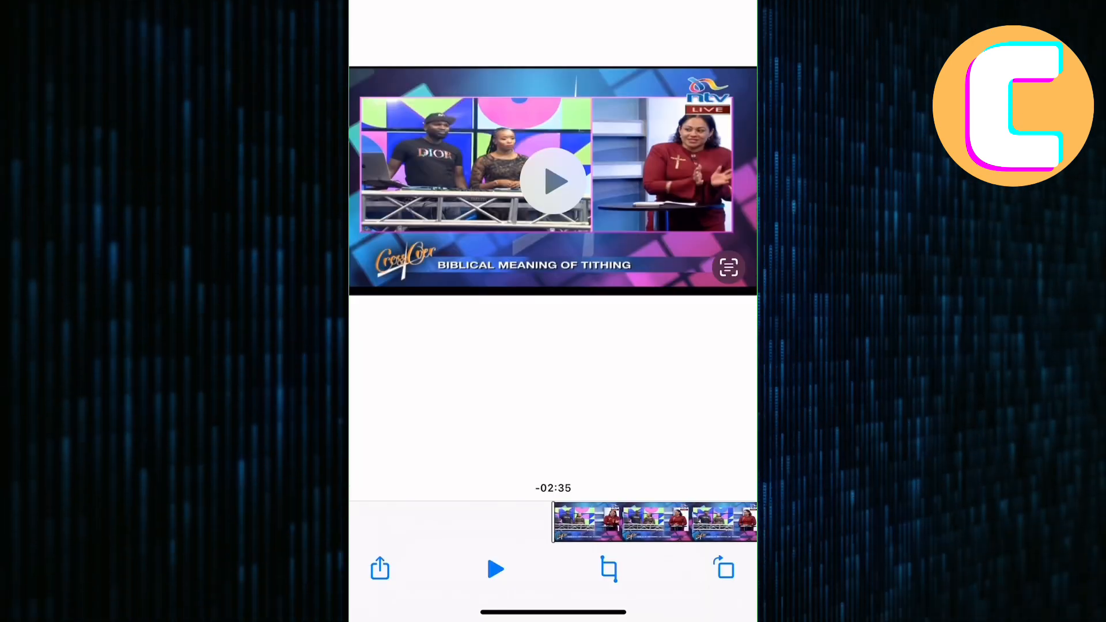